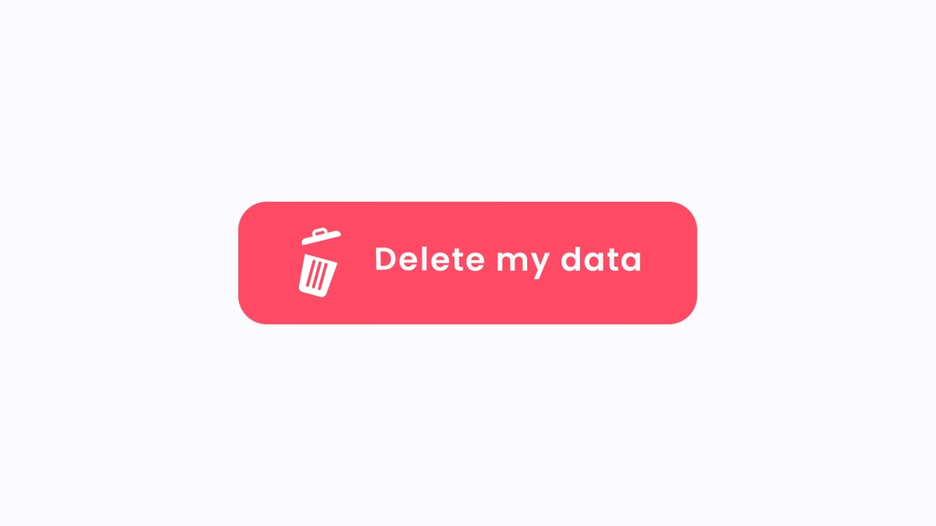
pyautogui.click(467, 263)
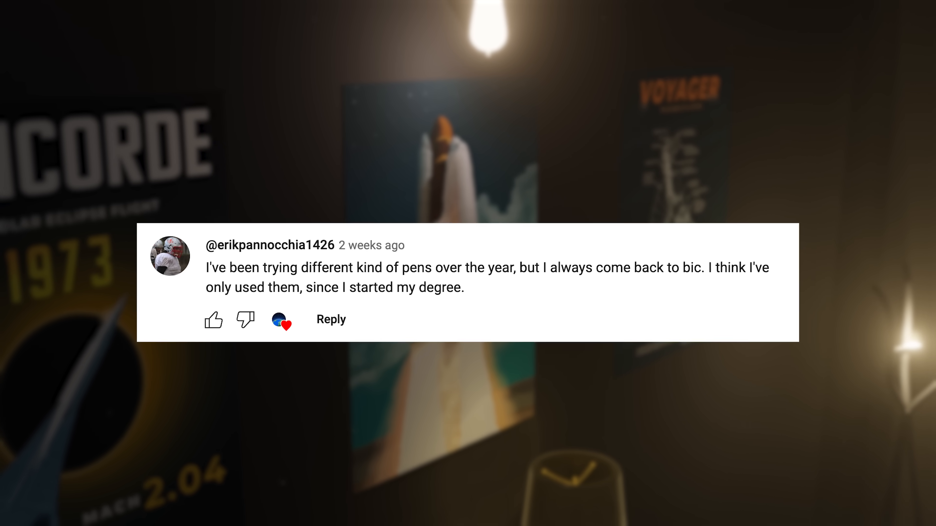
pyautogui.write('The Space Shuttle is ico')
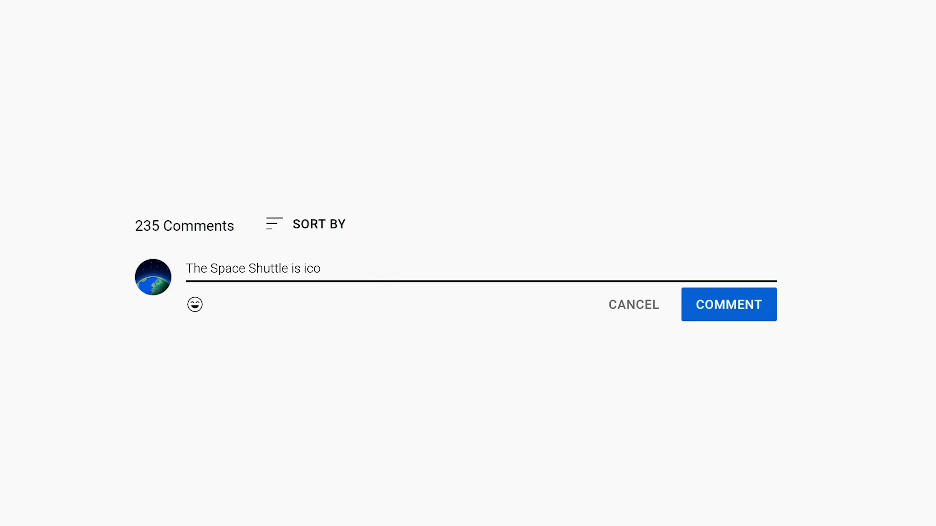
pyautogui.write('nic, I wish it was still around today!')
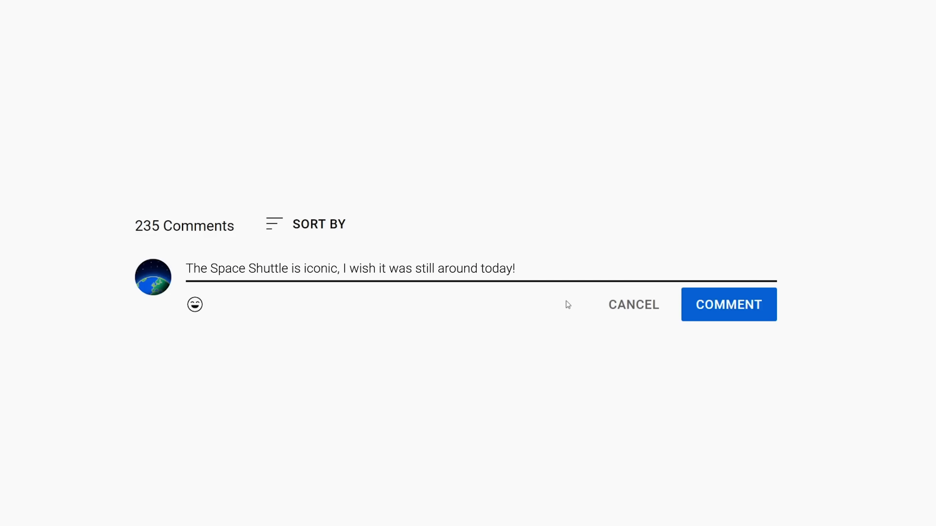